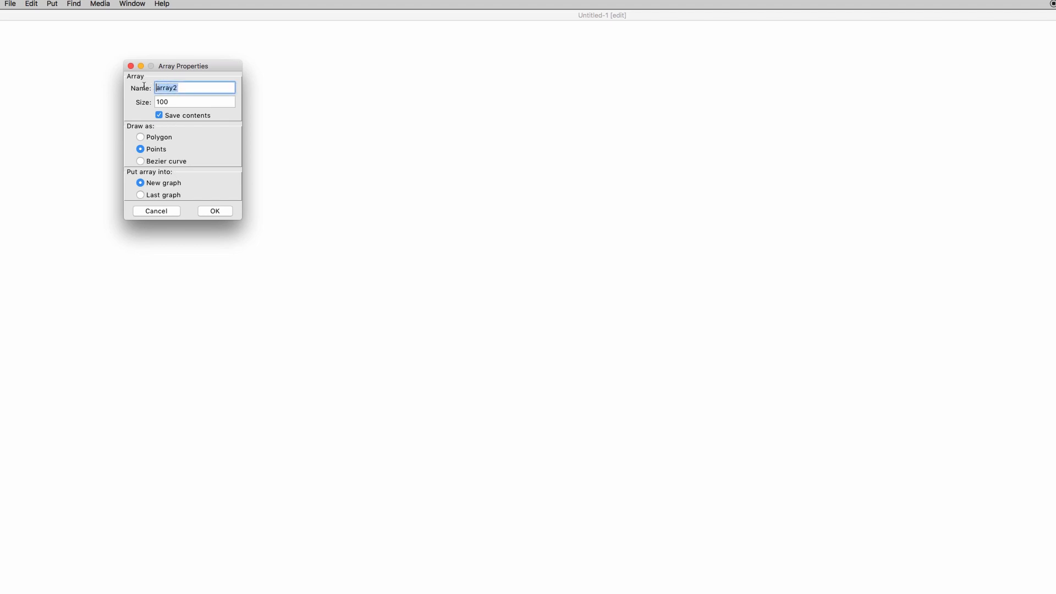
Add an 8-element array named 'Numbers', drawn as points, to the patch
left_click(214, 211)
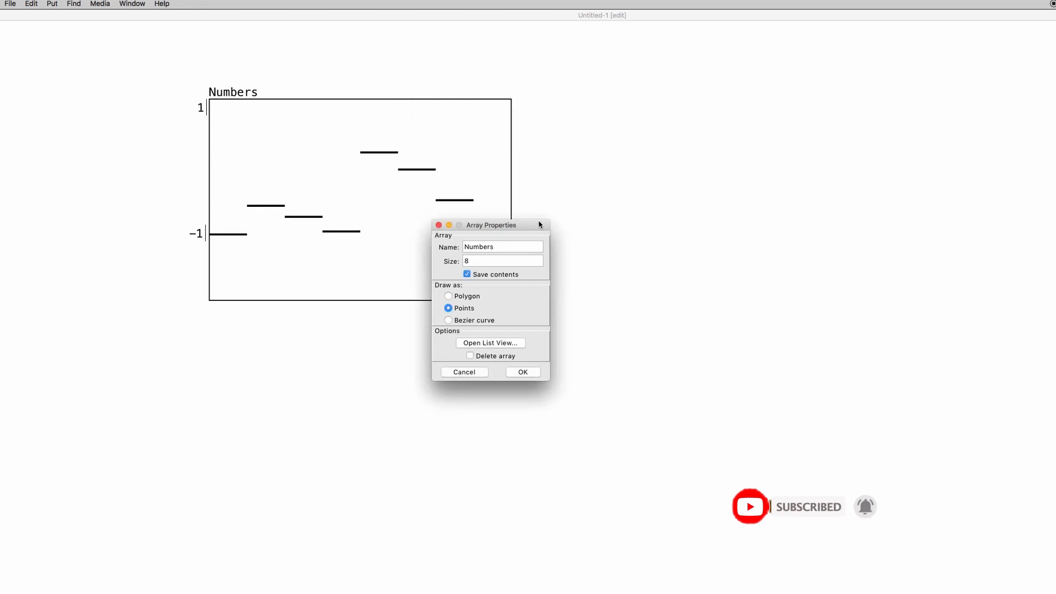
left_click(522, 372)
type("Index")
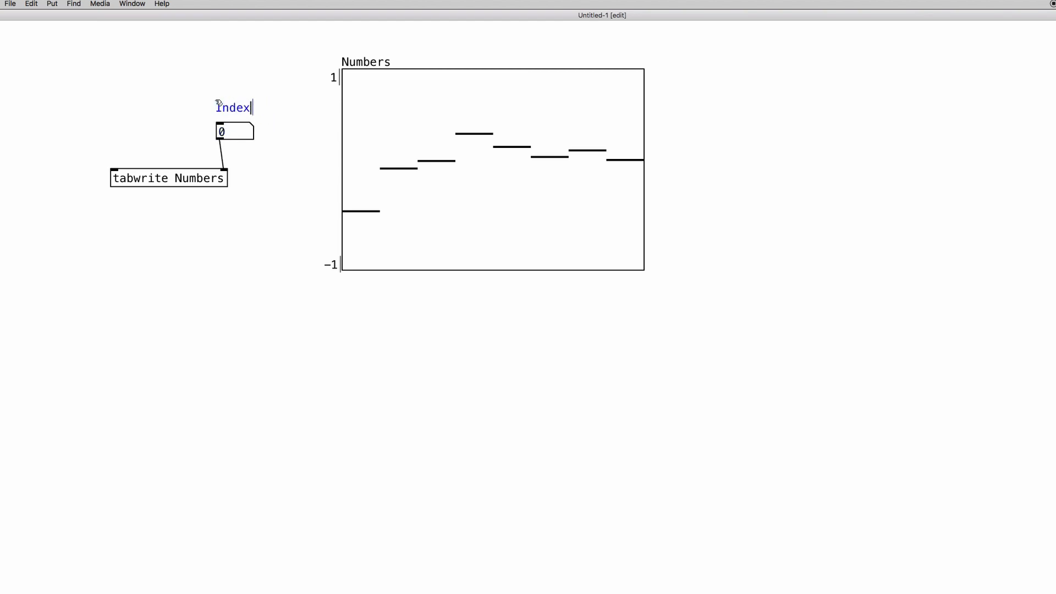
Add an 'Index' number atom and connect it to tabwrite's right inlet
right_click(111, 120)
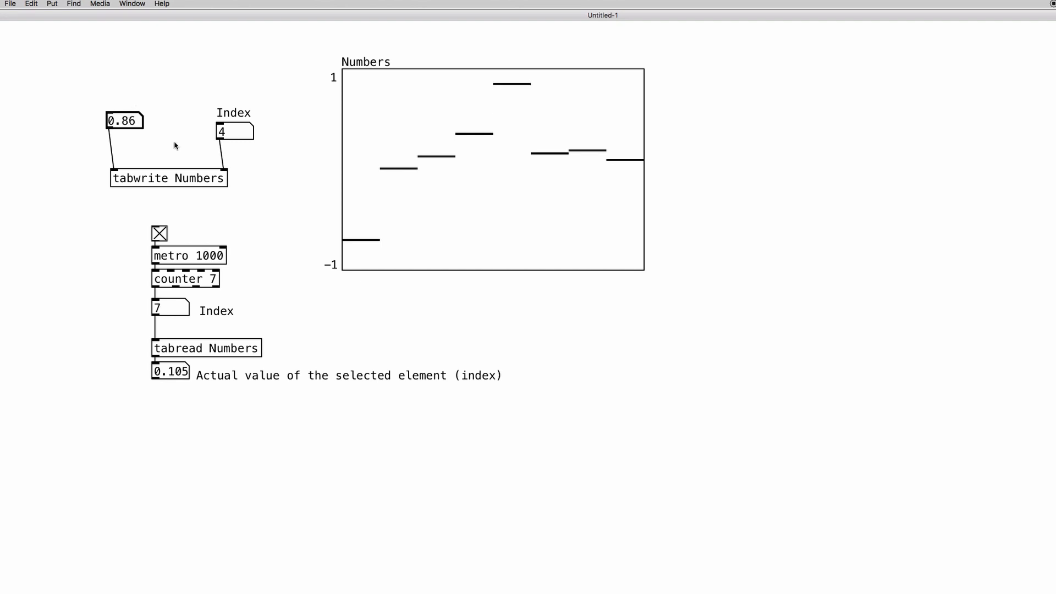
mouse_move(367, 293)
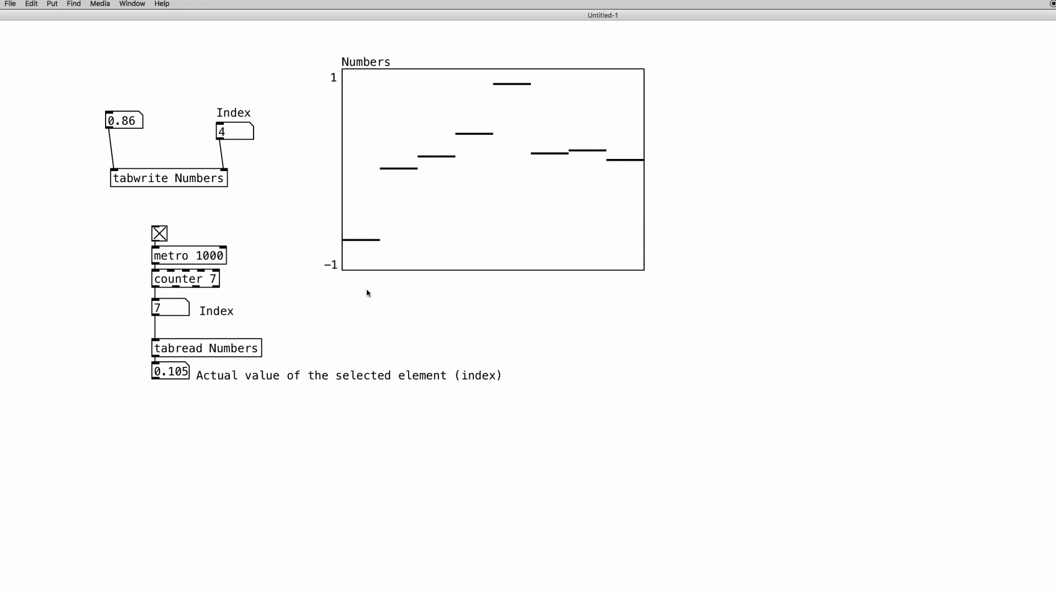